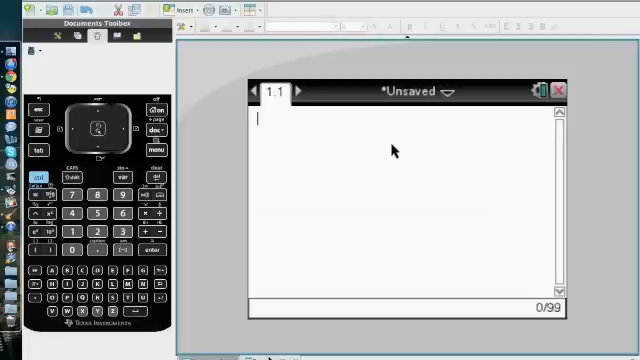
mouse_move(256, 242)
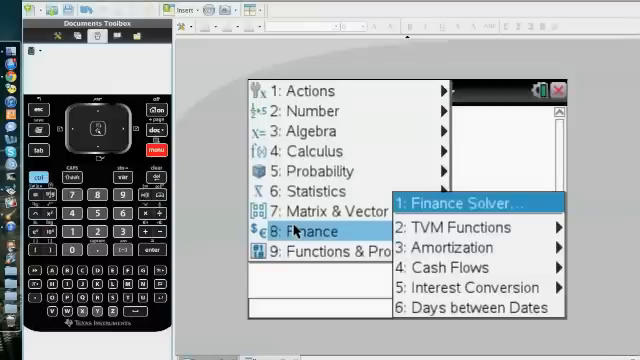
mouse_move(335, 233)
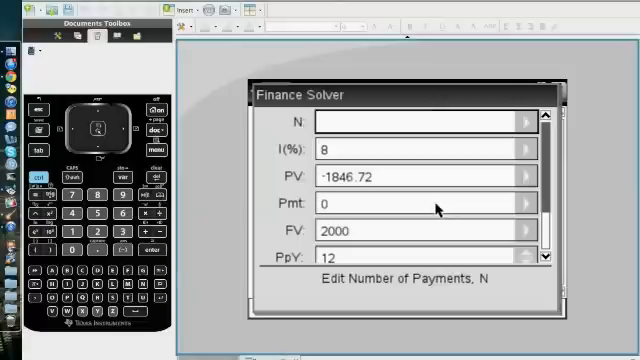
Set the number of payment periods N to 12 in the Finance Solver
text(12)
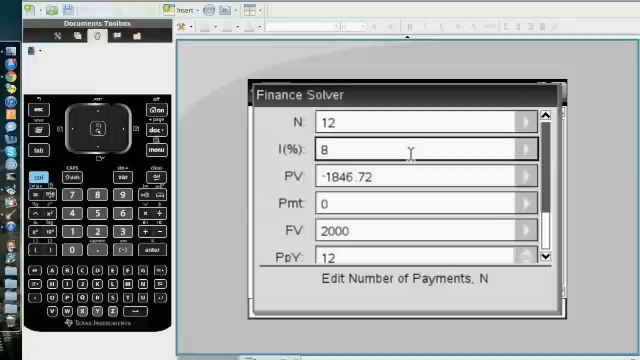
Enter PV as 1000 and clear the FV field ready for a new value
click(410, 177)
text(1000)
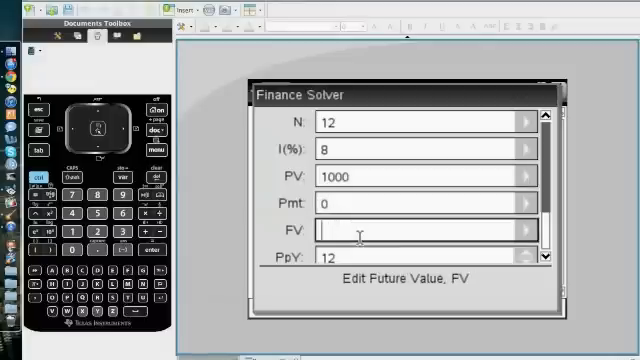
click(46, 246)
text(0)
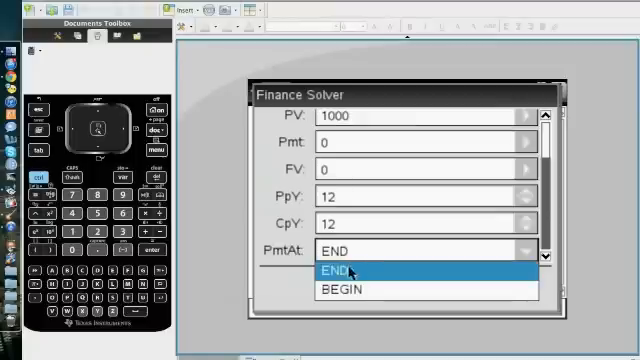
Set payment timing PmtAt to END with PpY and CpY at 12
click(340, 270)
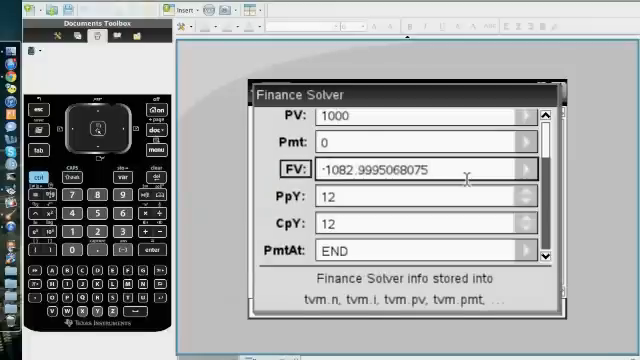
Replace the solved FV of -1082.9995068075 with 2000
text(2)
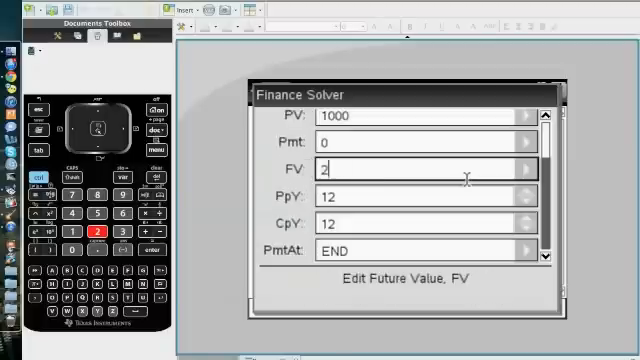
text(000)
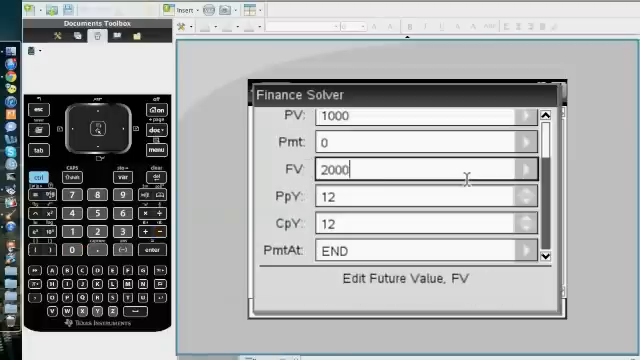